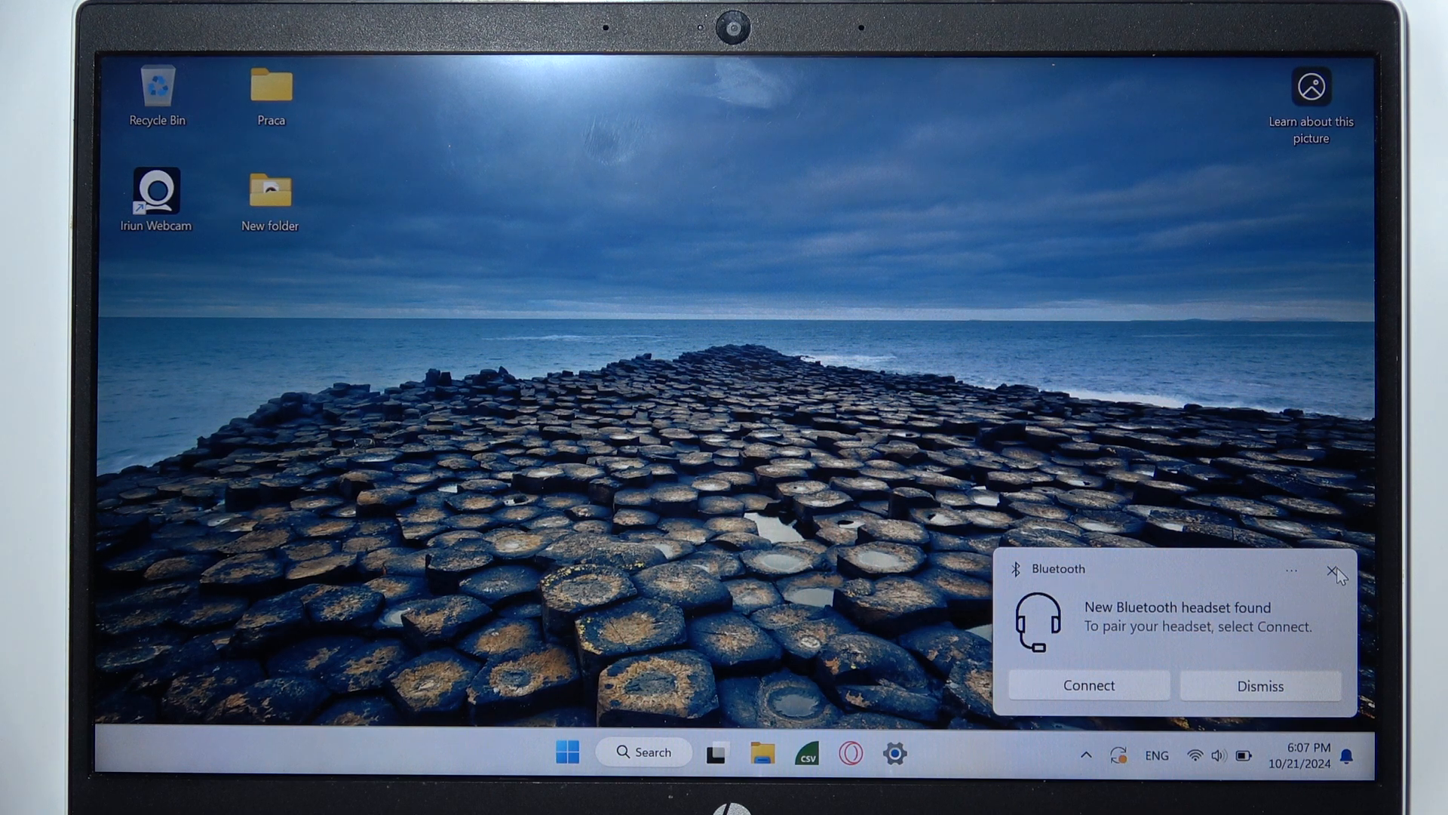
# Dismiss the 'New Bluetooth headset found' toast and launch Settings from the taskbar
pyautogui.click(1335, 569)
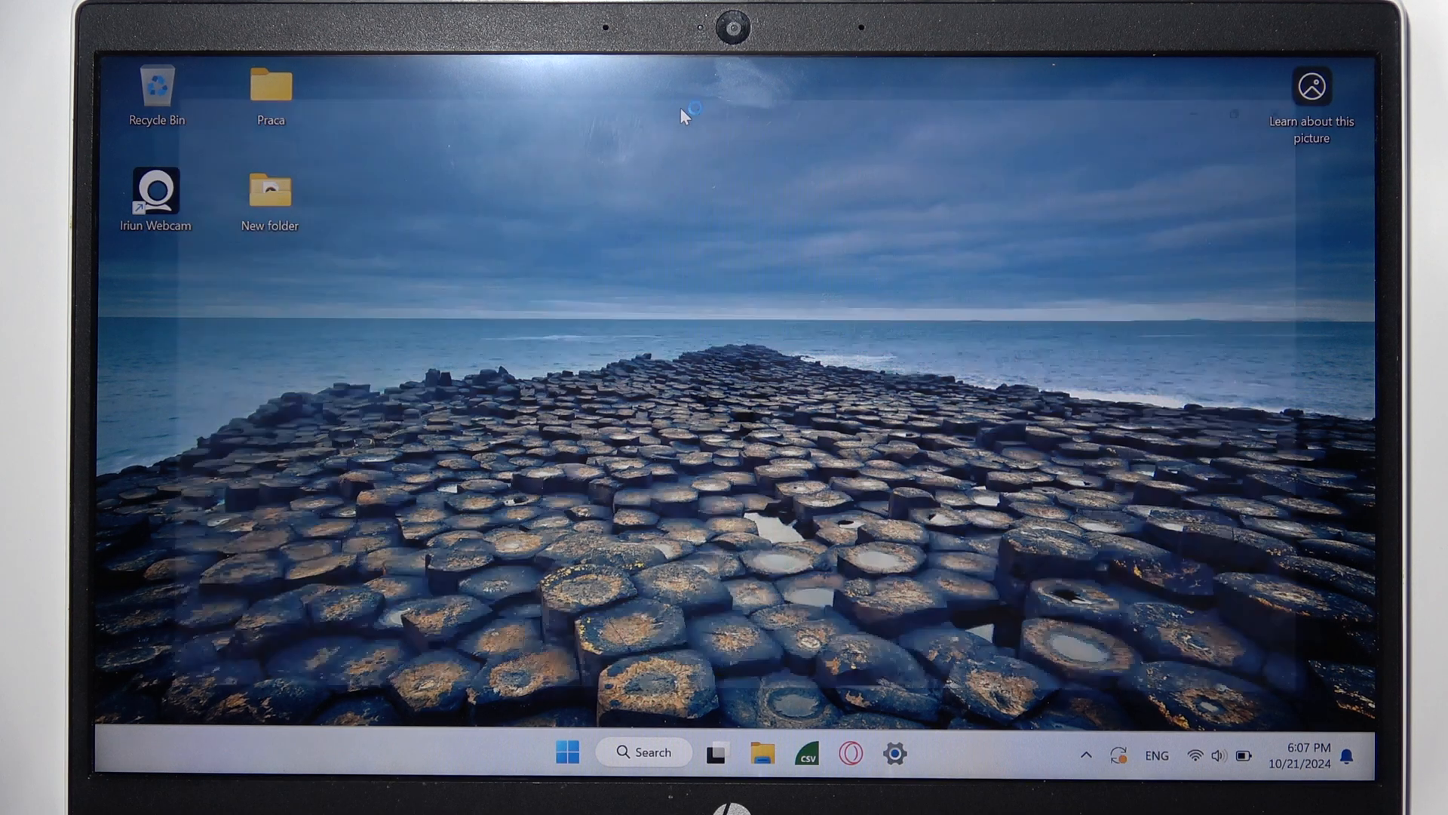
pyautogui.click(894, 751)
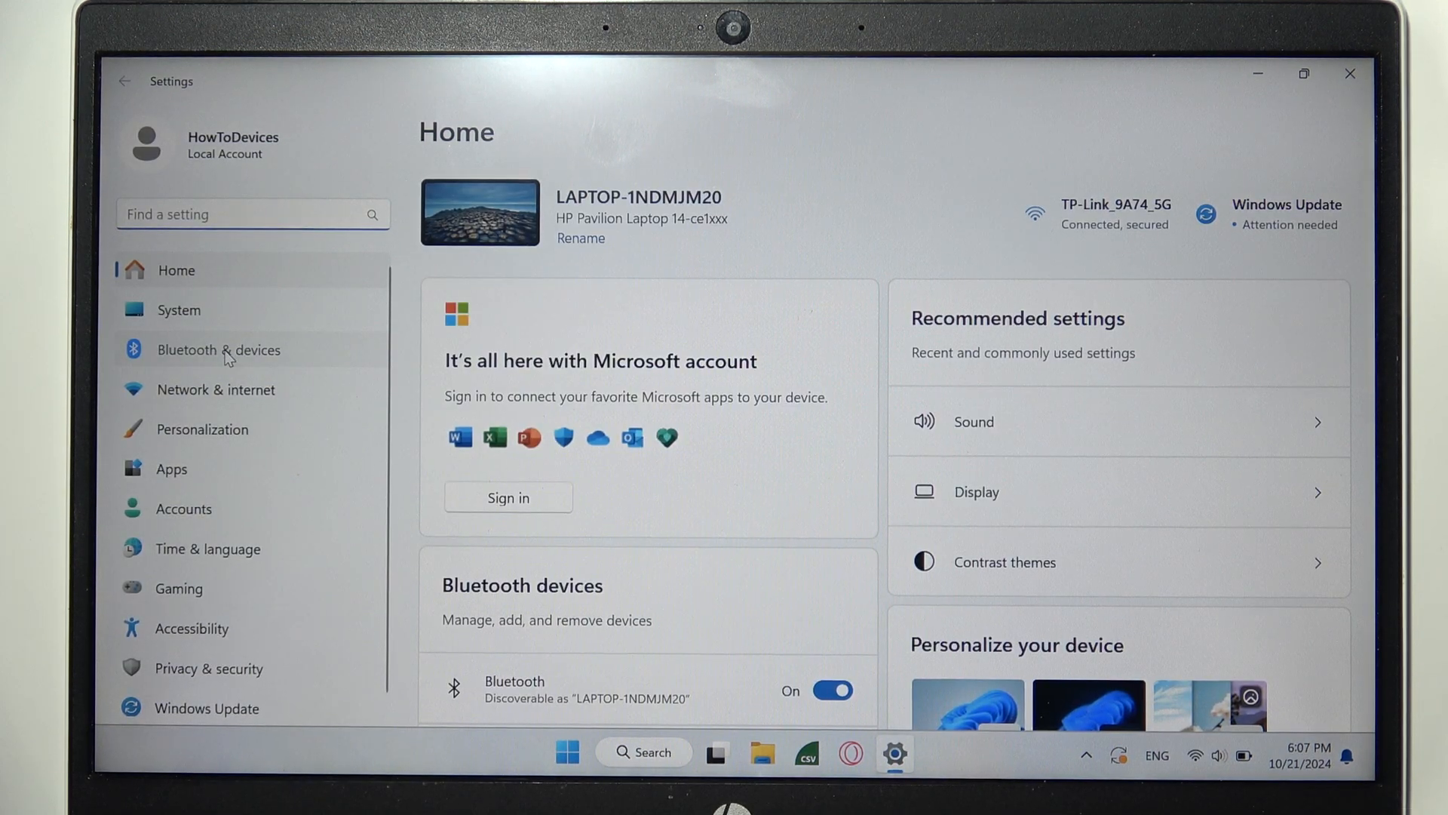
# Go to Bluetooth & devices, where AirPods Pro and WH-1000XM3 show as not connected
pyautogui.click(218, 348)
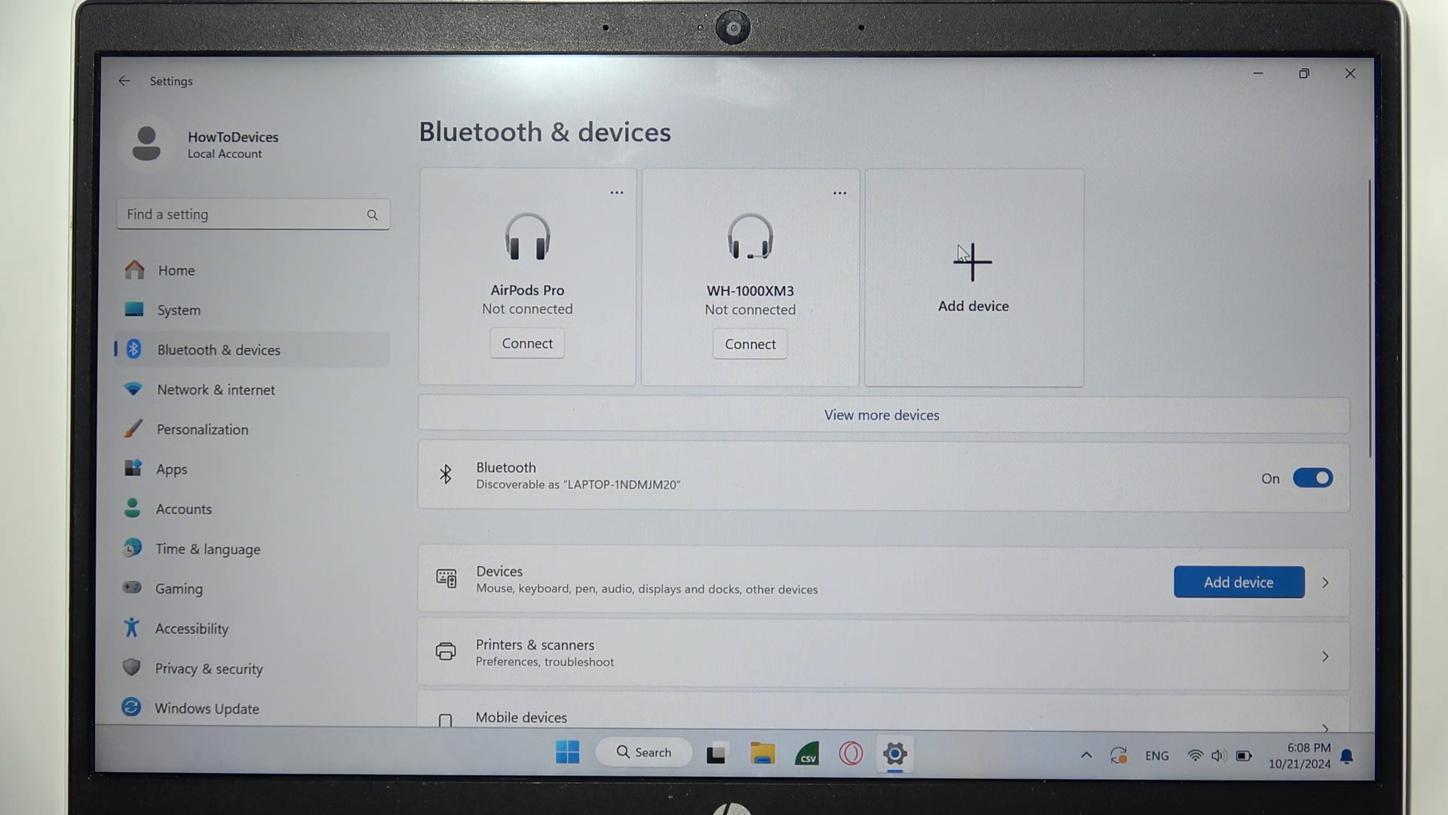
# Add a Bluetooth device and pair the Xiaomi Buds 5 from the discovered list
pyautogui.click(972, 278)
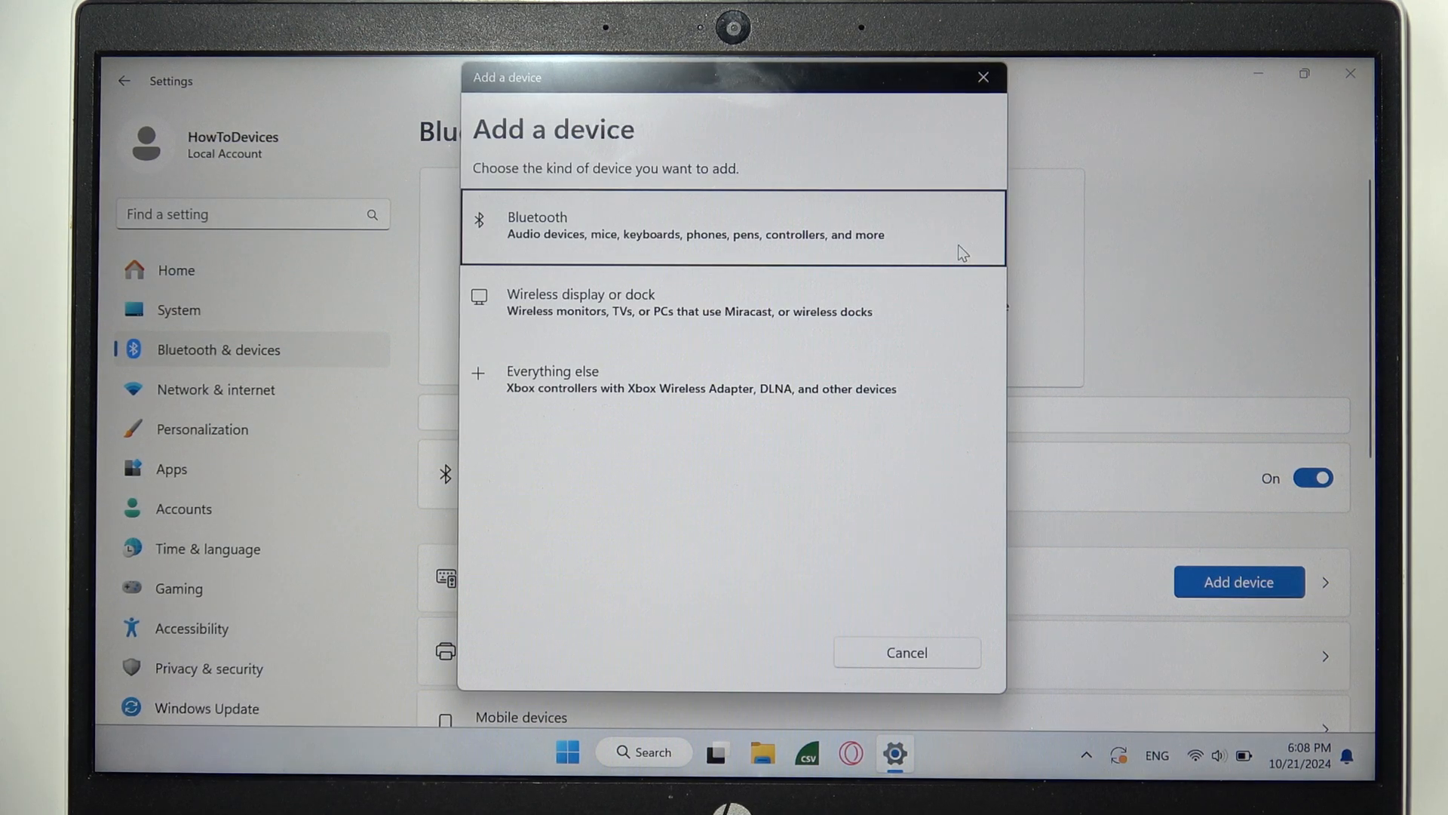
pyautogui.click(730, 226)
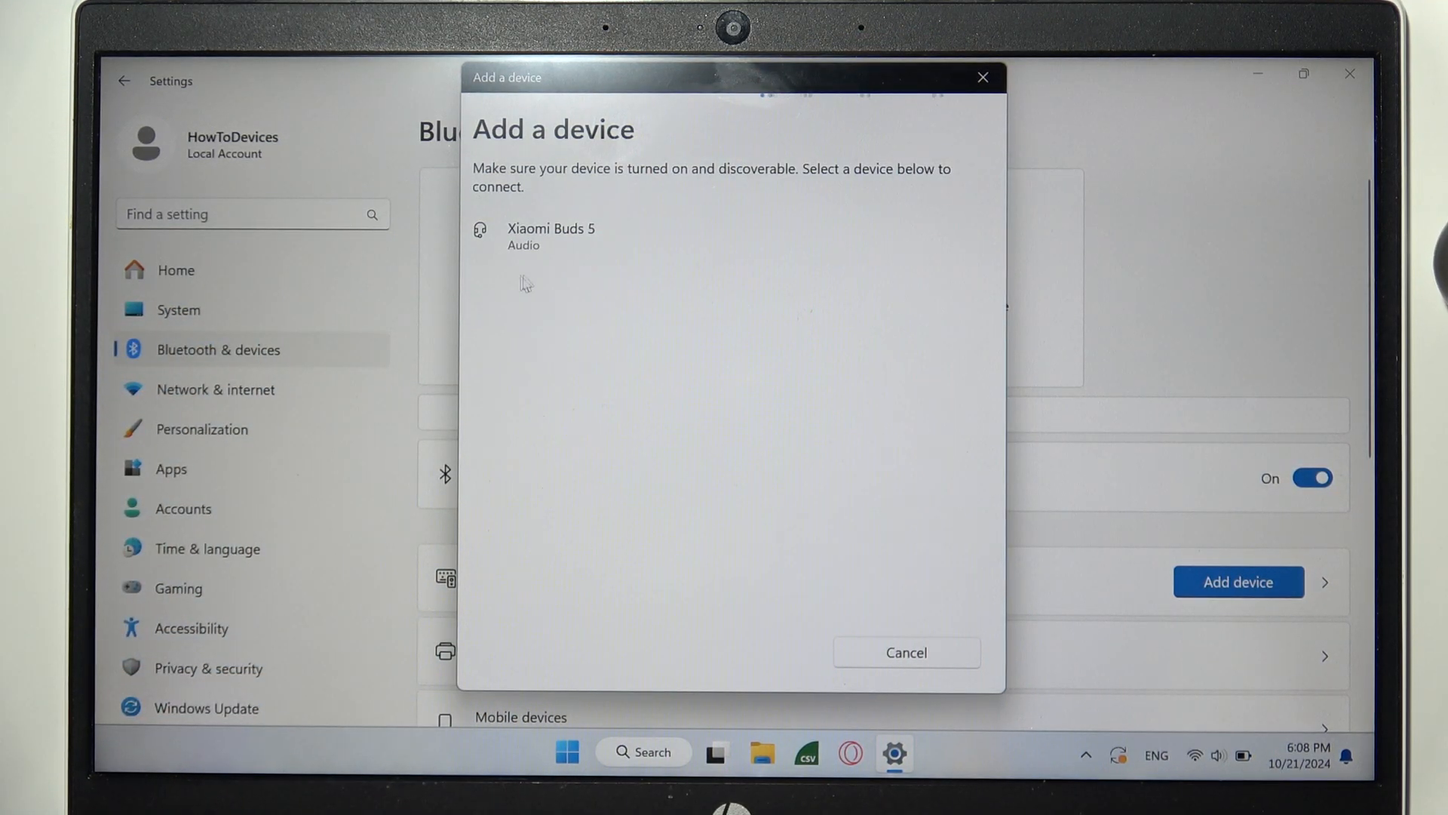
pyautogui.click(549, 235)
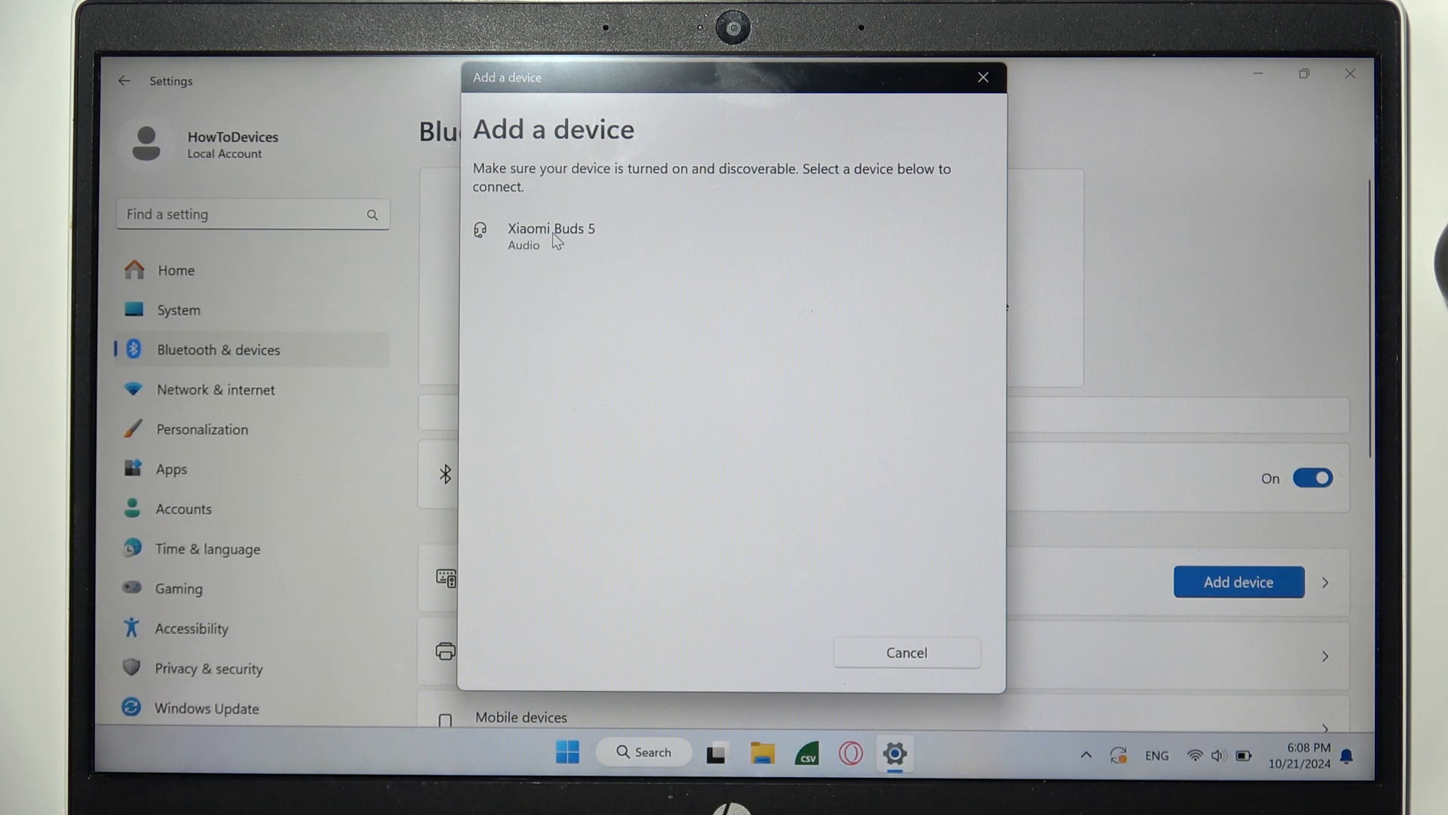
pyautogui.click(550, 235)
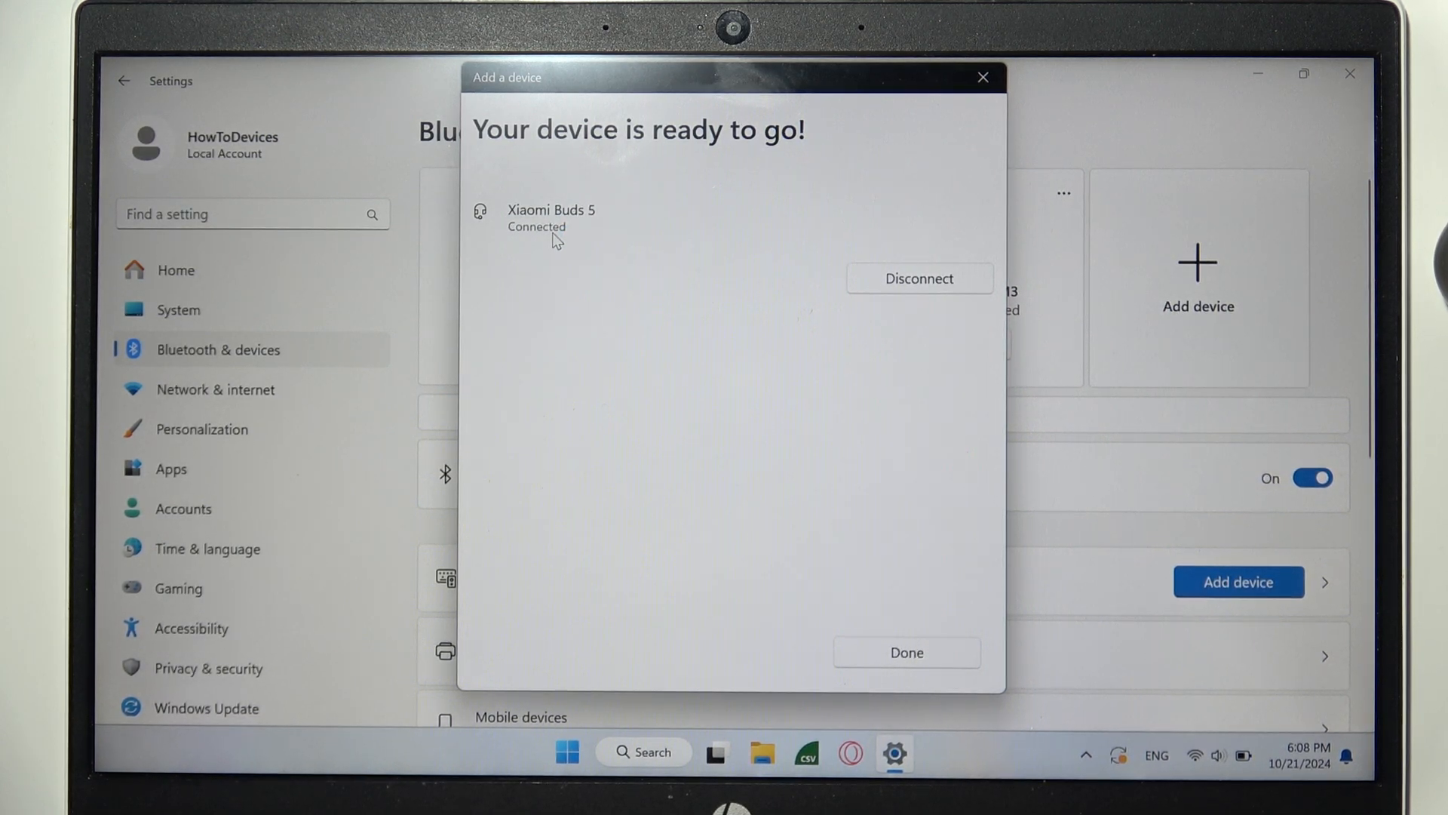